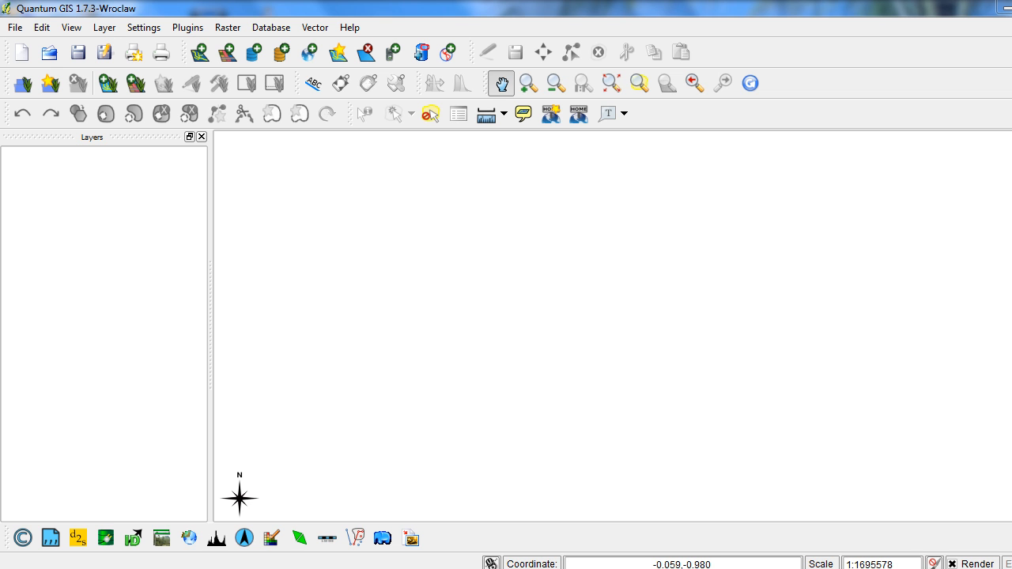
{"action": "mouse_move", "coordinate": [164, 97]}
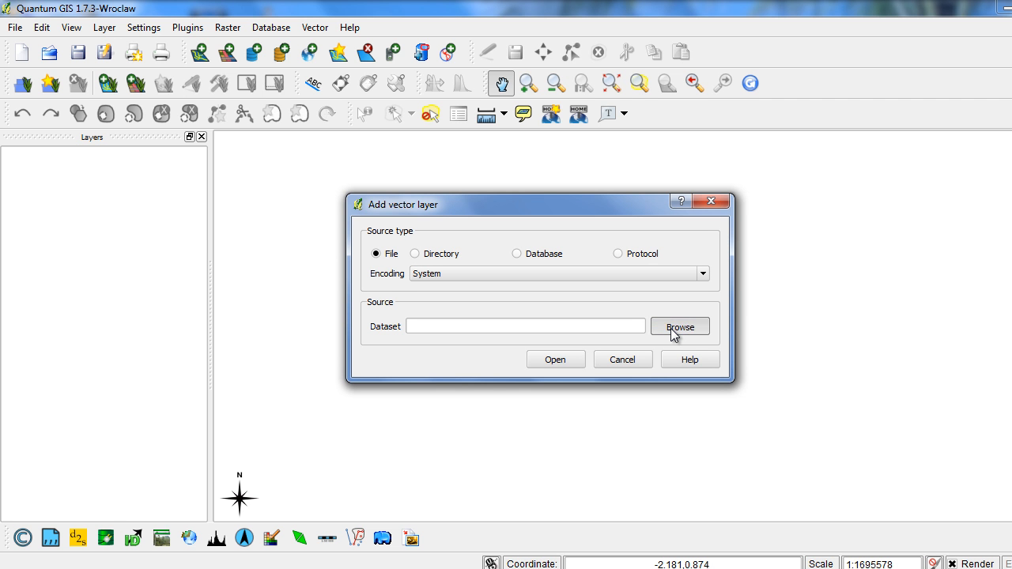
Add Matara.shp from the Puttalam folder as a vector layer
{"action": "left_click", "coordinate": [680, 326]}
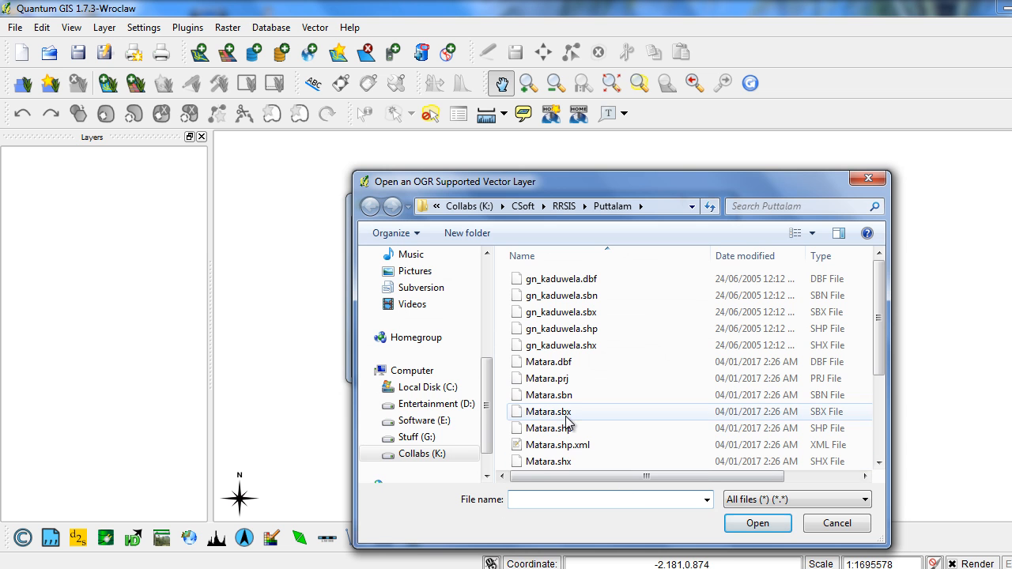
{"action": "left_click", "coordinate": [550, 428]}
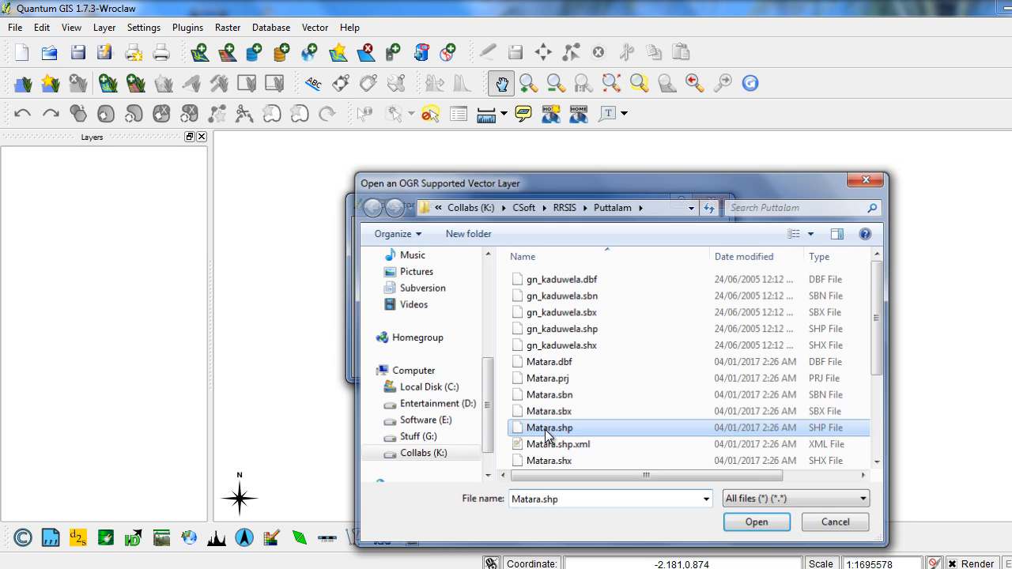
{"action": "left_click", "coordinate": [756, 522]}
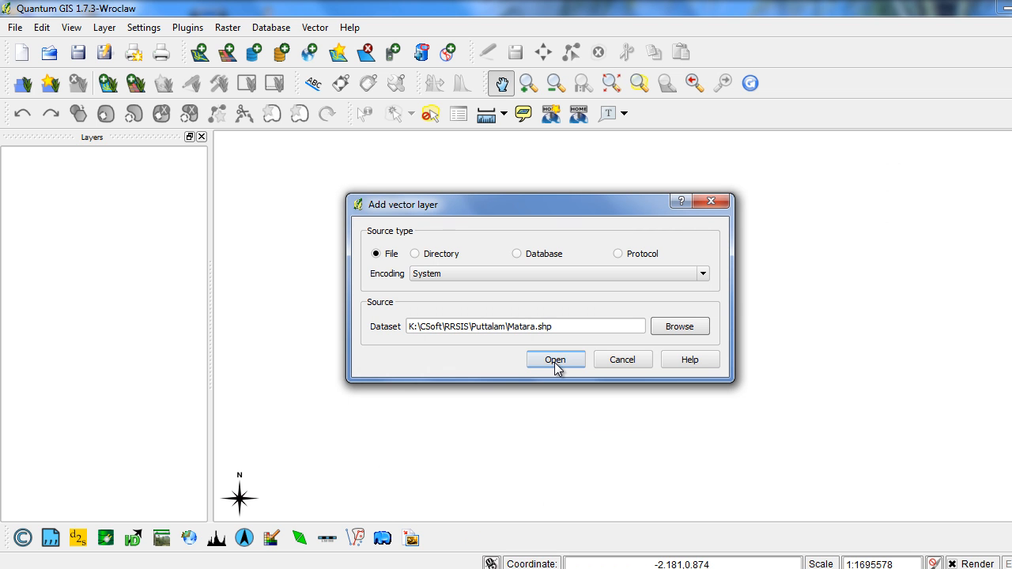
{"action": "mouse_move", "coordinate": [517, 254]}
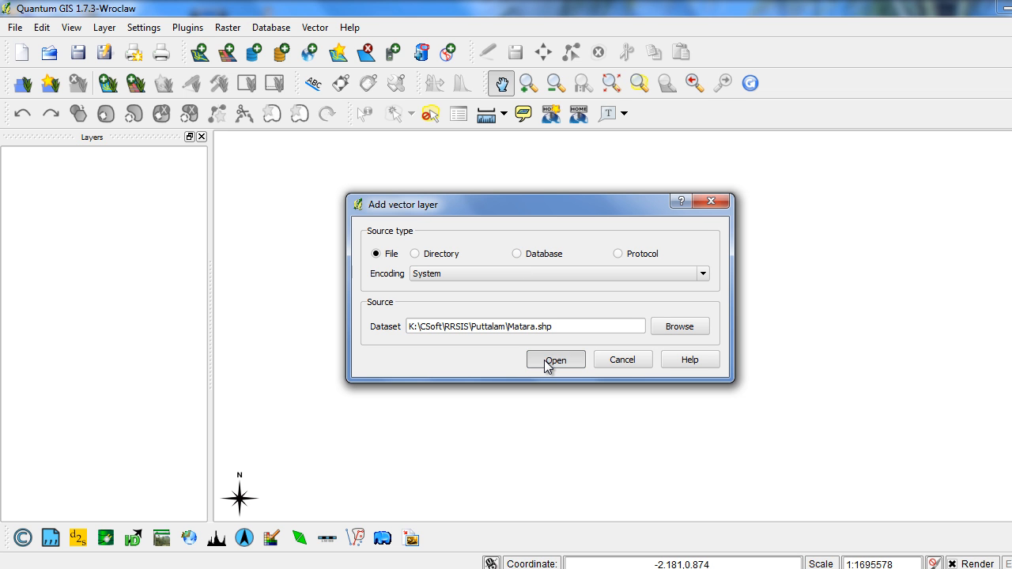
{"action": "left_click", "coordinate": [556, 360]}
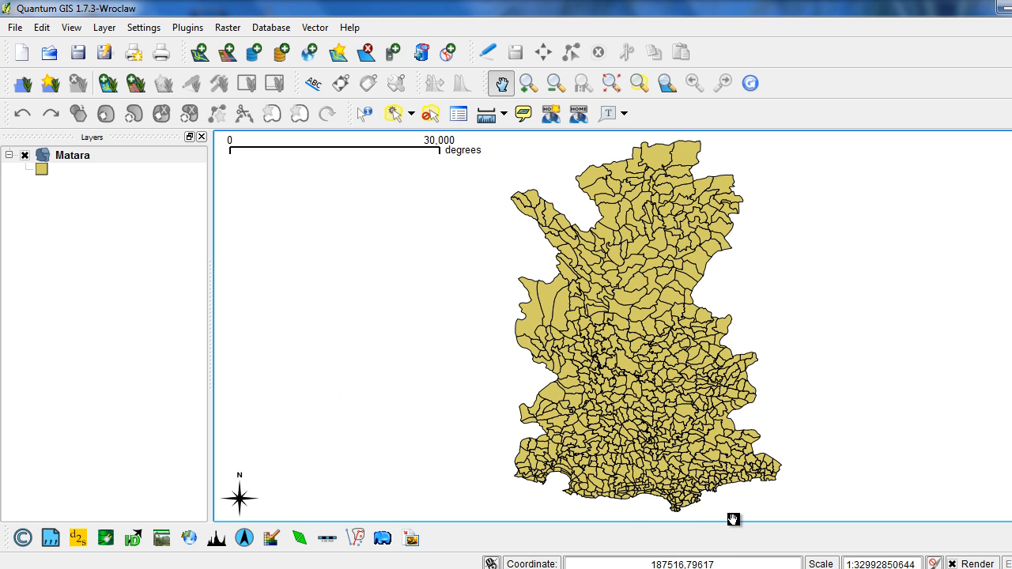
{"action": "mouse_move", "coordinate": [107, 163]}
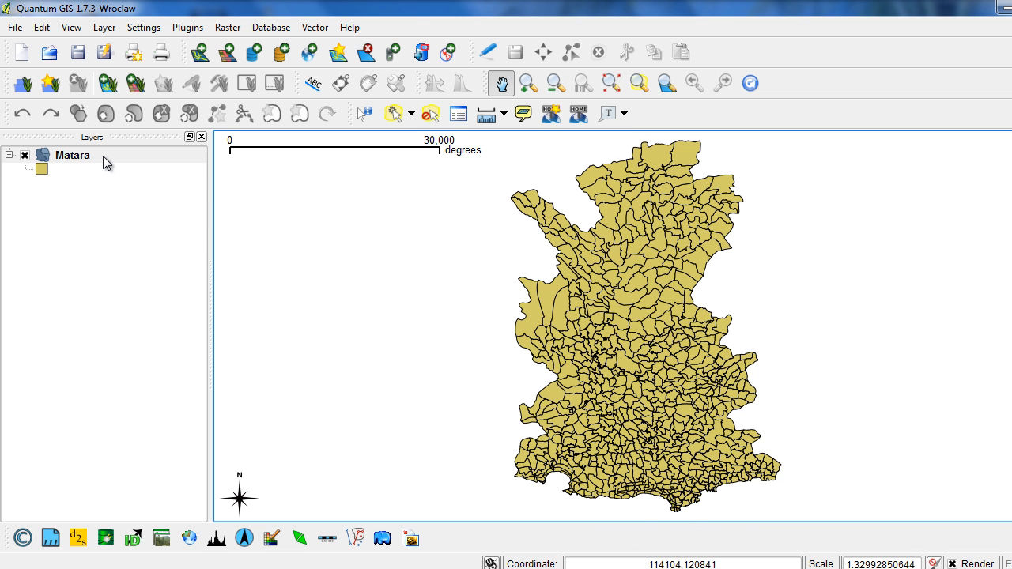
Open the Properties dialog for the Matara layer
{"action": "left_click", "coordinate": [72, 155]}
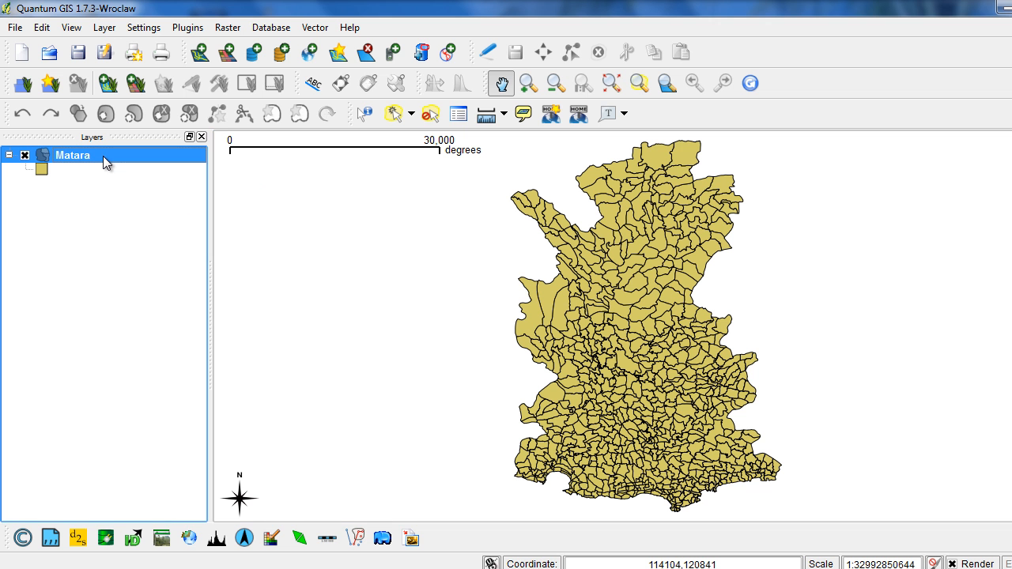
{"action": "right_click", "coordinate": [72, 155]}
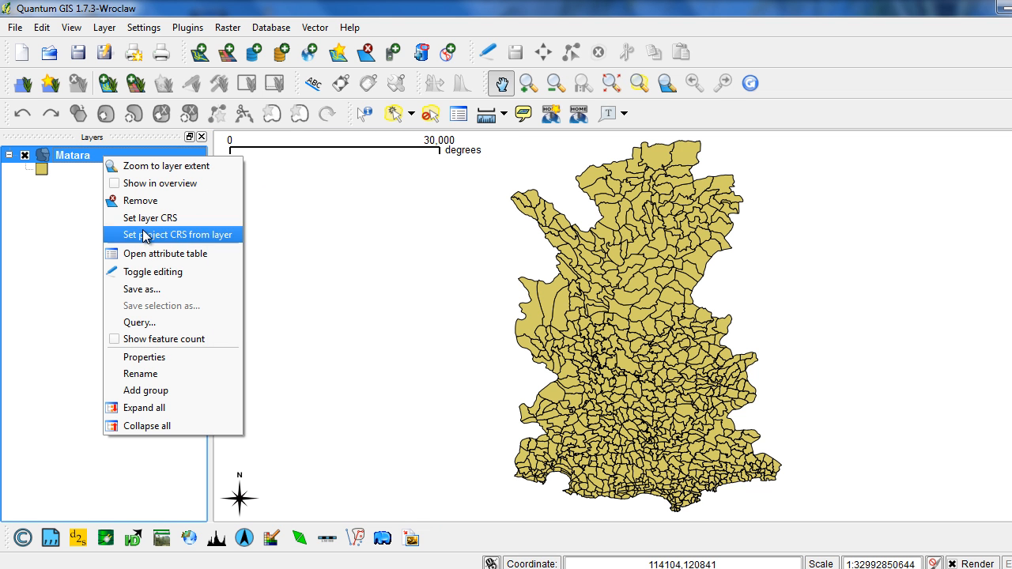
{"action": "left_click", "coordinate": [144, 357]}
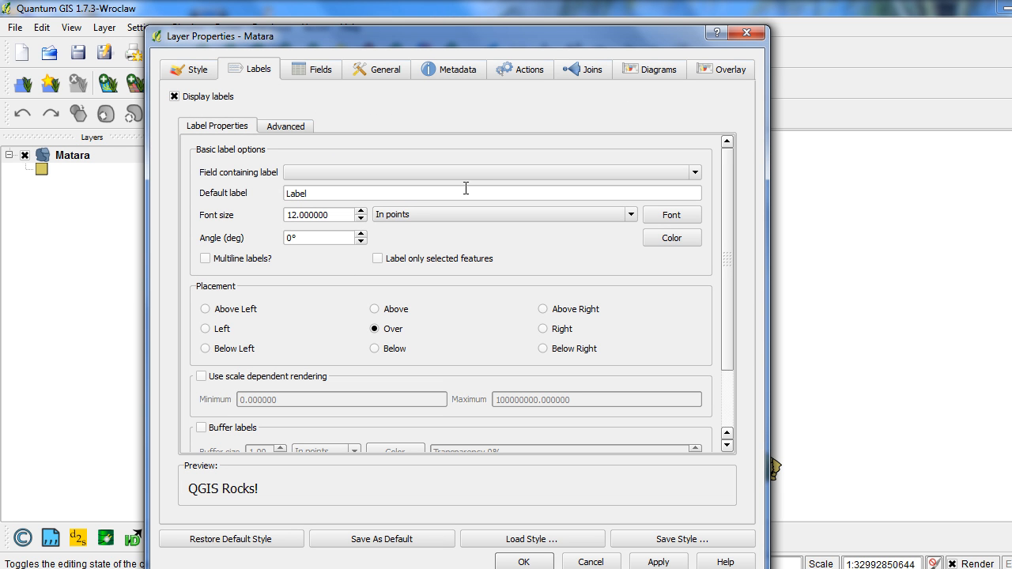
Choose the place-name attribute as the Matara label field
{"action": "left_click", "coordinate": [695, 172]}
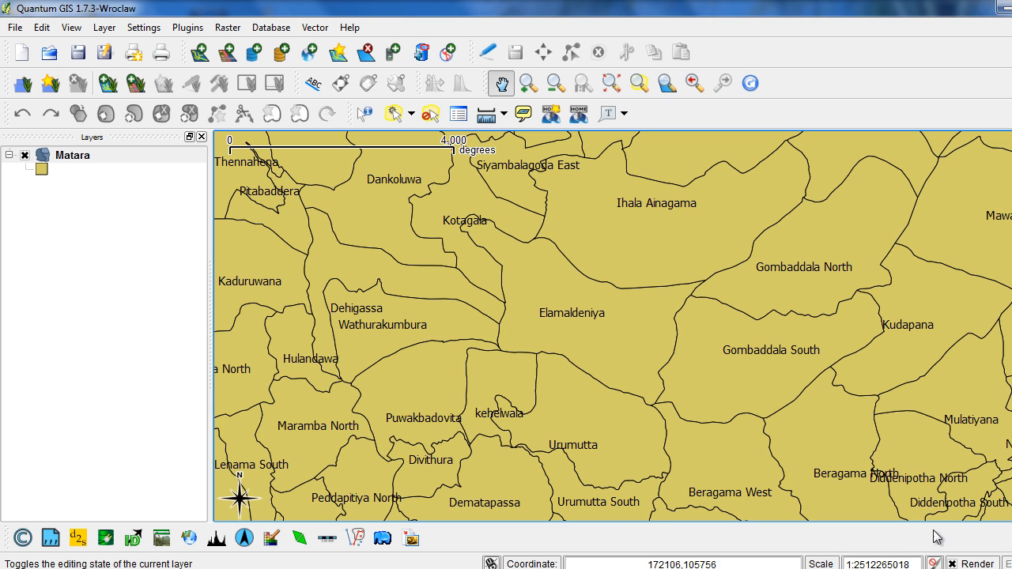
{"action": "mouse_move", "coordinate": [639, 485]}
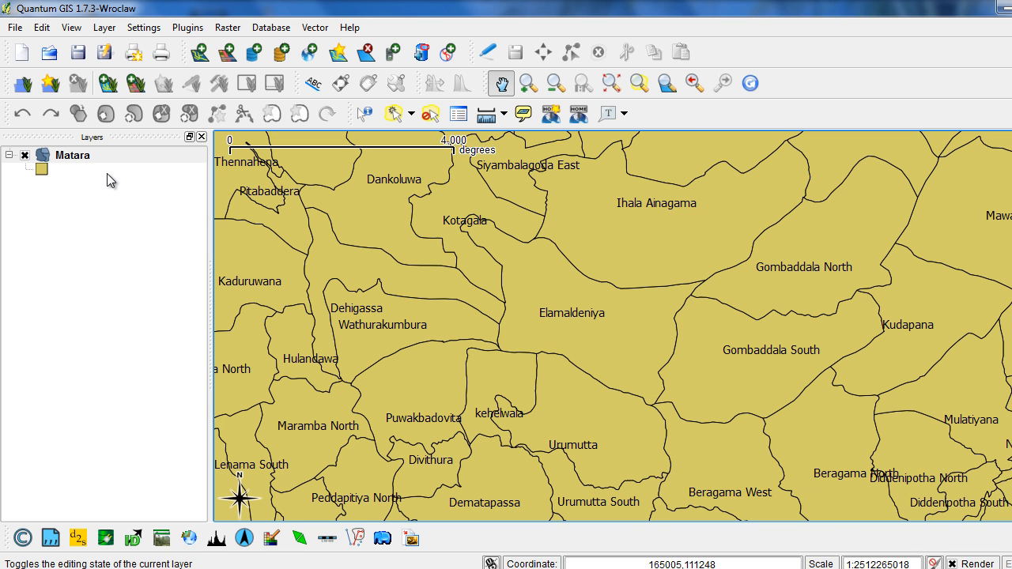
{"action": "mouse_move", "coordinate": [79, 156]}
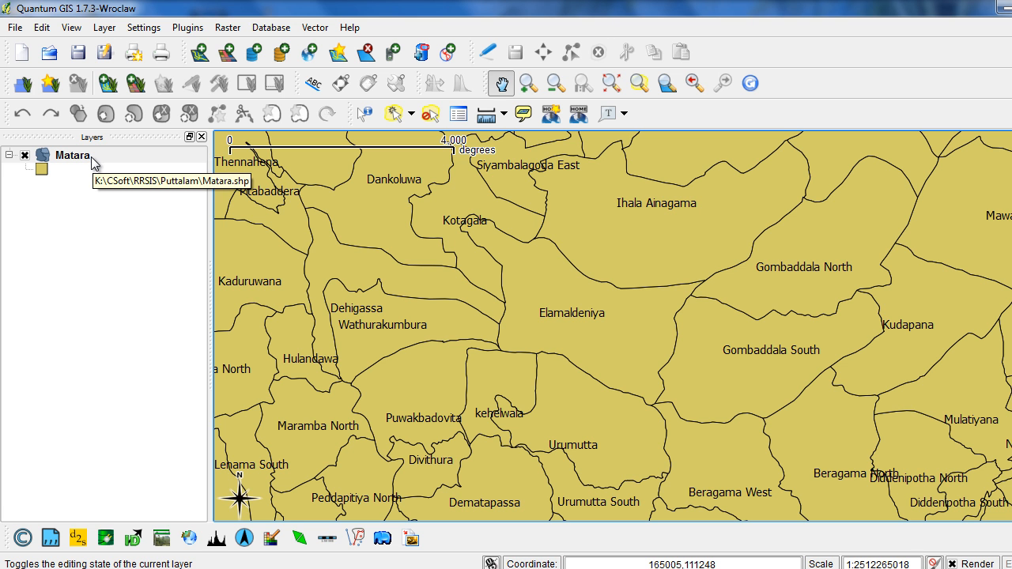
Open the Save as dialog for the Matara layer
{"action": "right_click", "coordinate": [72, 155]}
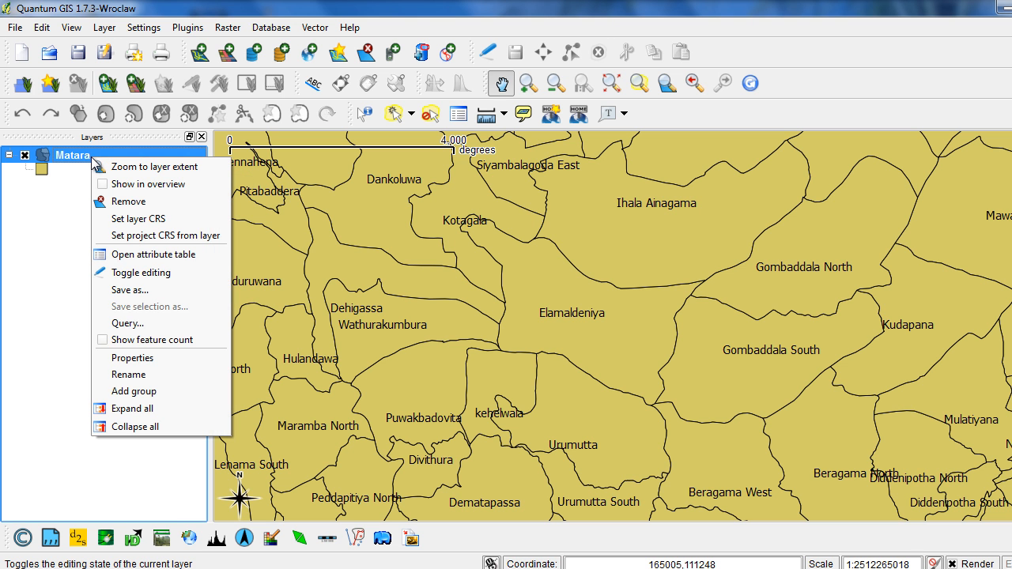
{"action": "mouse_move", "coordinate": [142, 291]}
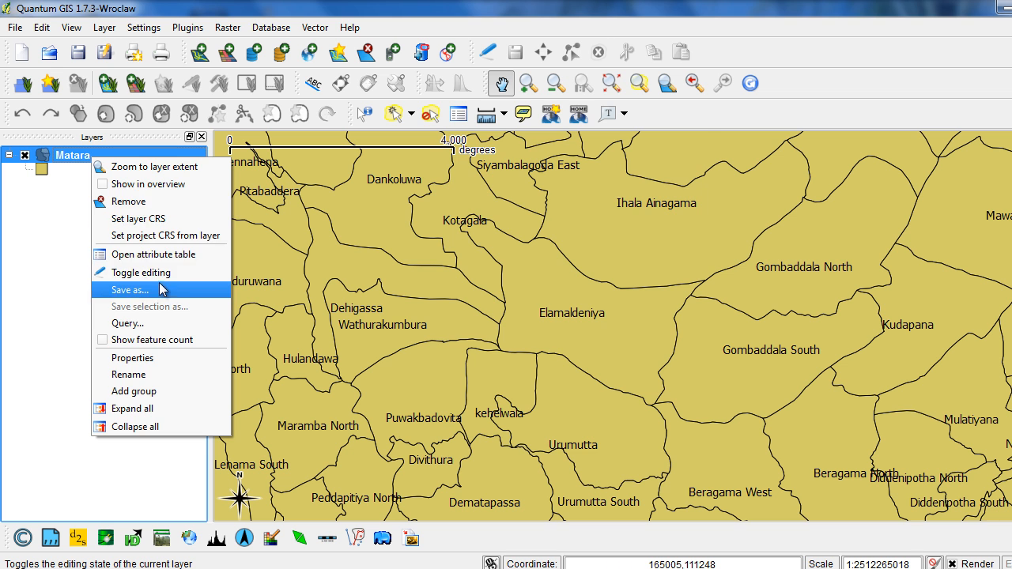
{"action": "left_click", "coordinate": [135, 290]}
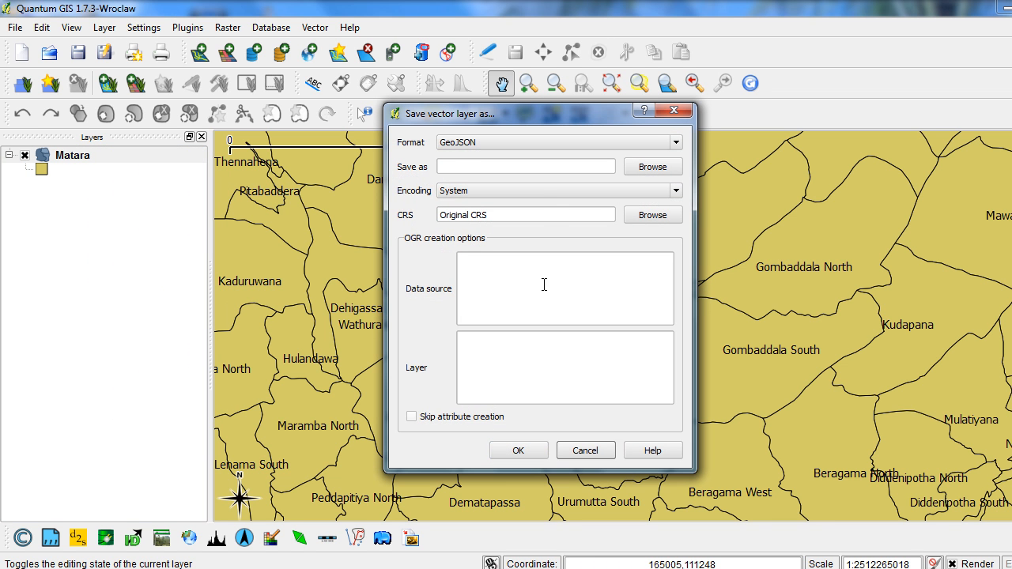
Choose GeoJSON as the output format and browse for a save location
{"action": "left_click", "coordinate": [675, 143]}
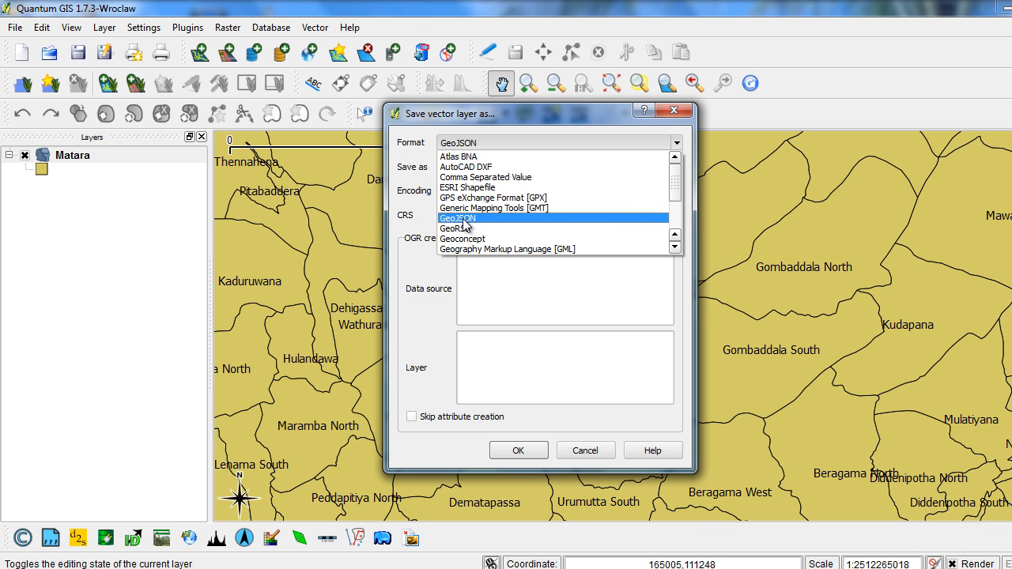
{"action": "left_click", "coordinate": [458, 217]}
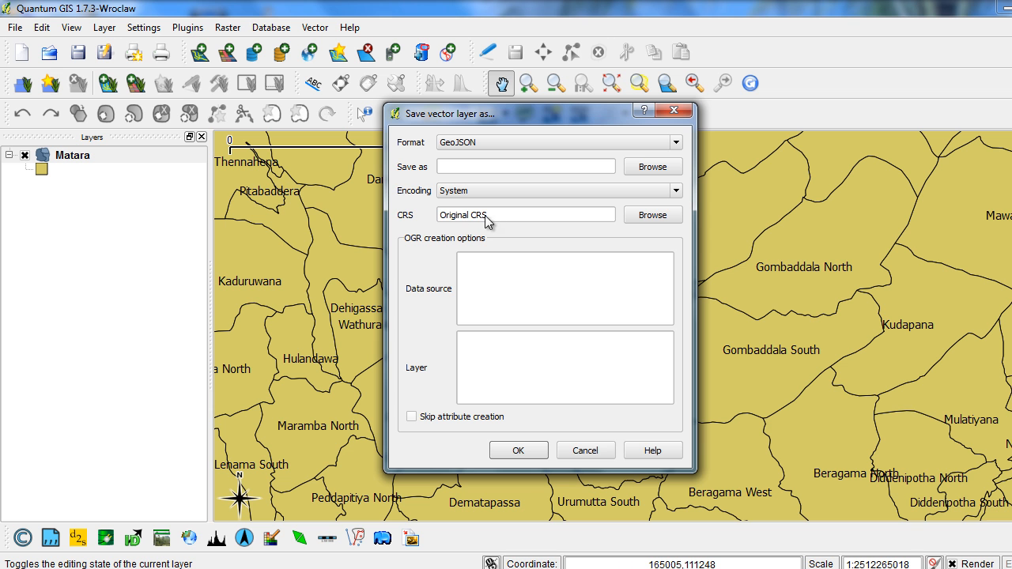
{"action": "mouse_move", "coordinate": [652, 166]}
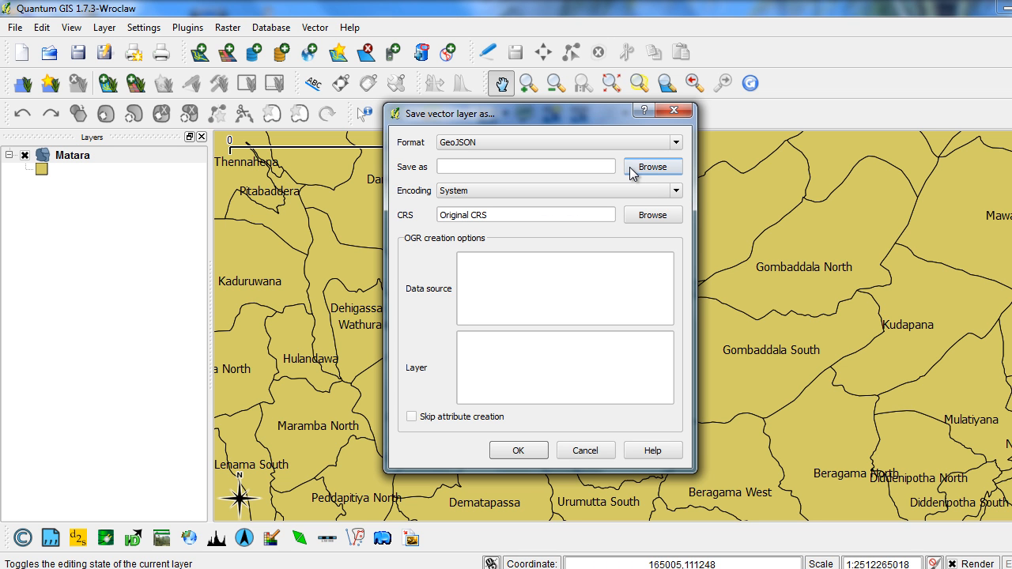
{"action": "left_click", "coordinate": [652, 166]}
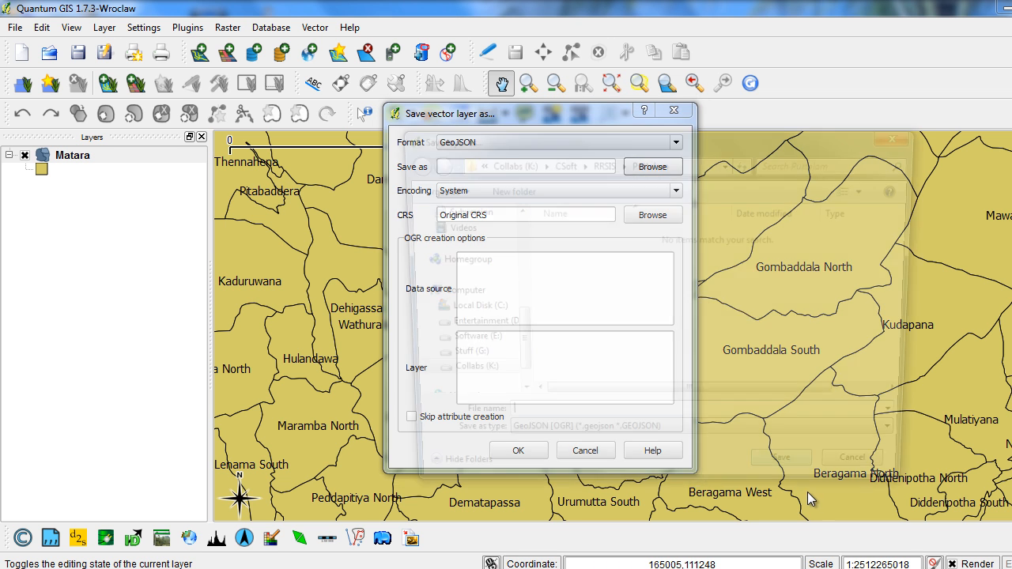
Name the output file 'sample' in the Puttalam folder and save
{"action": "left_click", "coordinate": [653, 166]}
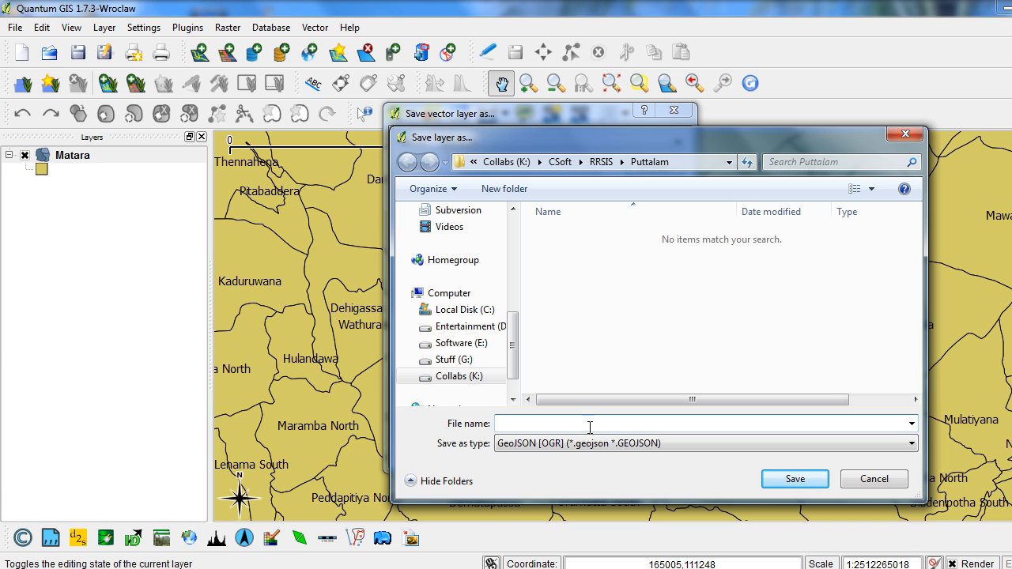
{"action": "type", "text": "s"}
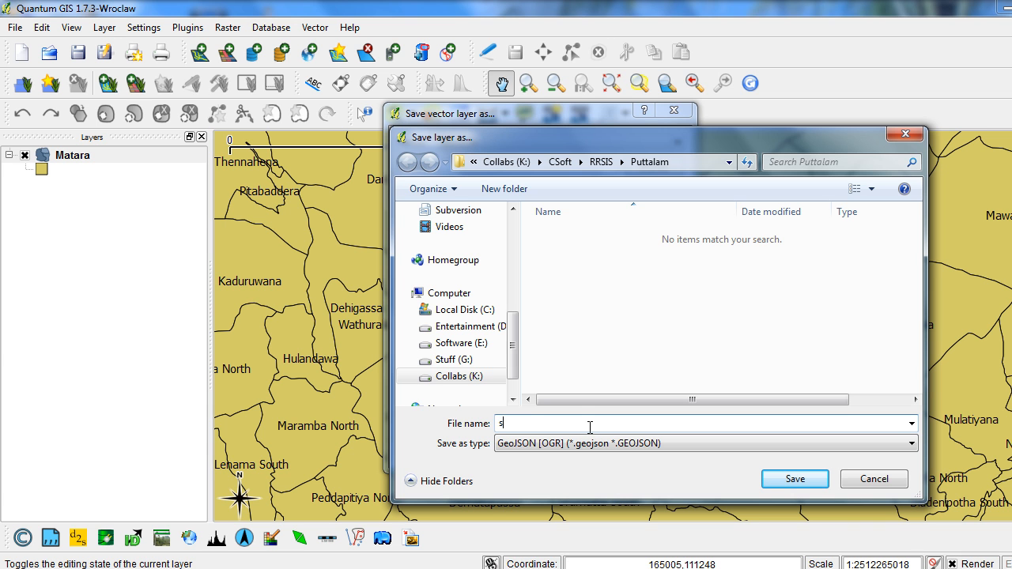
{"action": "type", "text": "ample"}
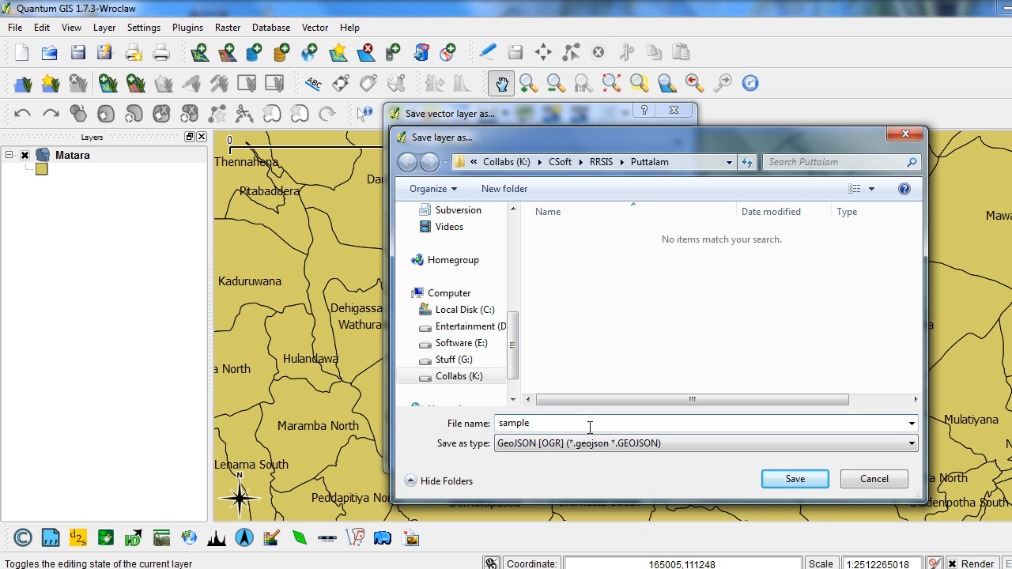
{"action": "left_click", "coordinate": [795, 478]}
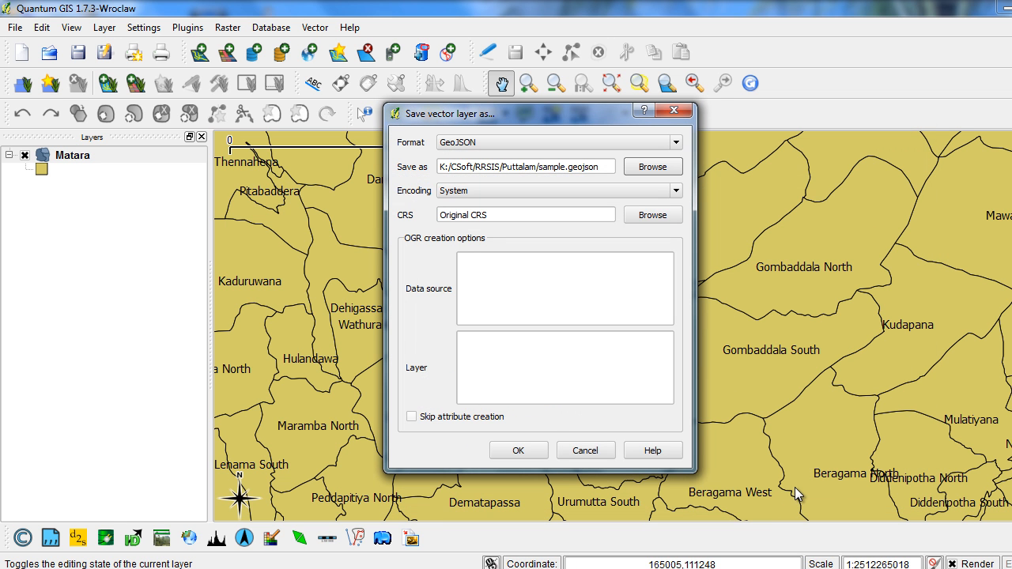
{"action": "mouse_move", "coordinate": [569, 330]}
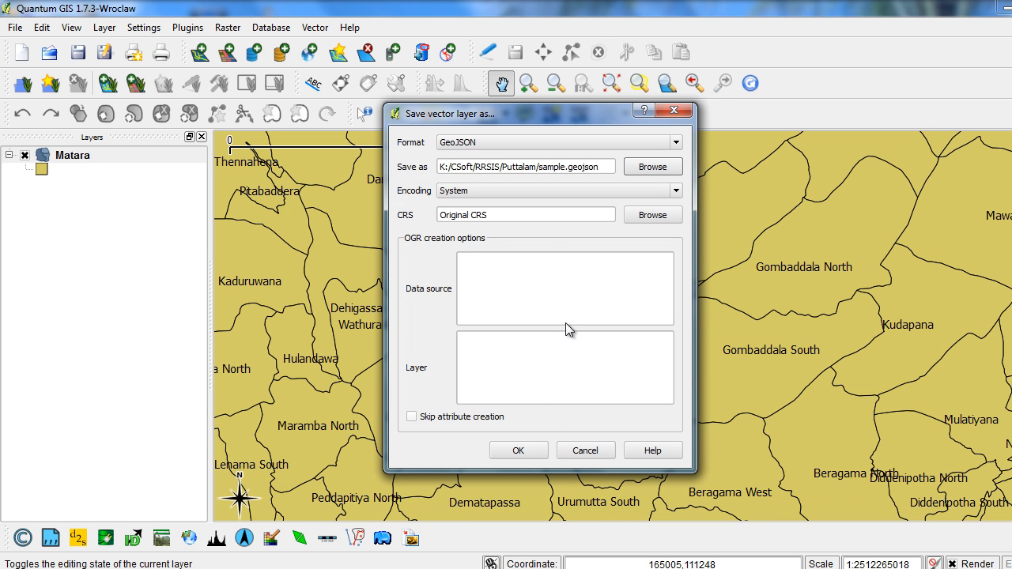
{"action": "mouse_move", "coordinate": [550, 244]}
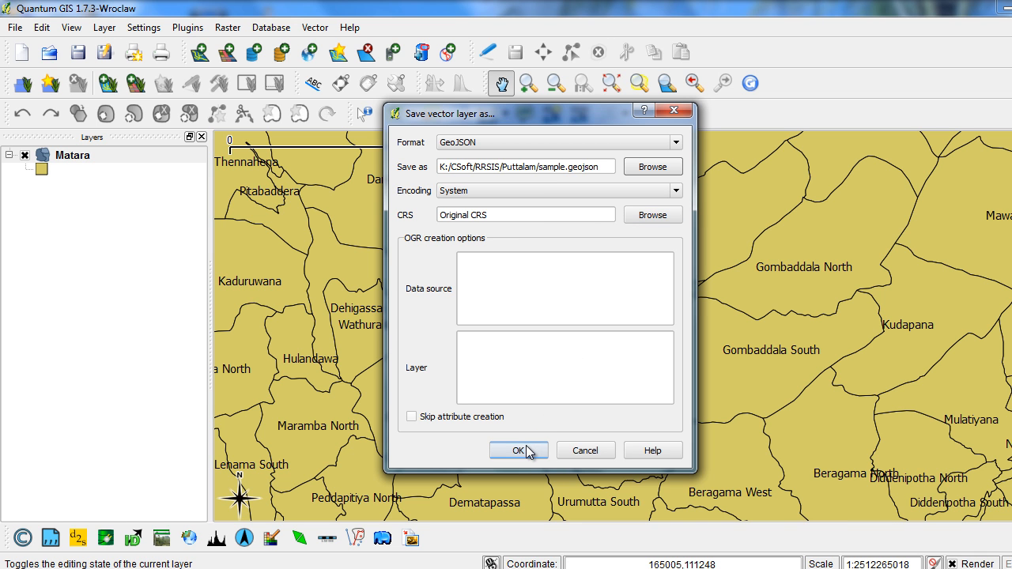
Confirm the sample.geojson export and dismiss the Saving done message
{"action": "left_click", "coordinate": [519, 450]}
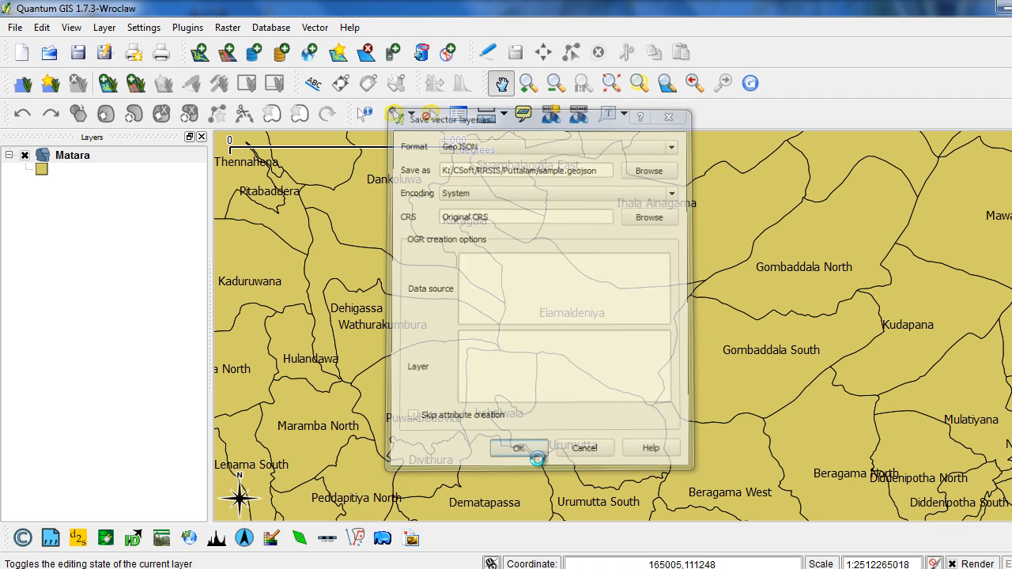
{"action": "left_click", "coordinate": [519, 448]}
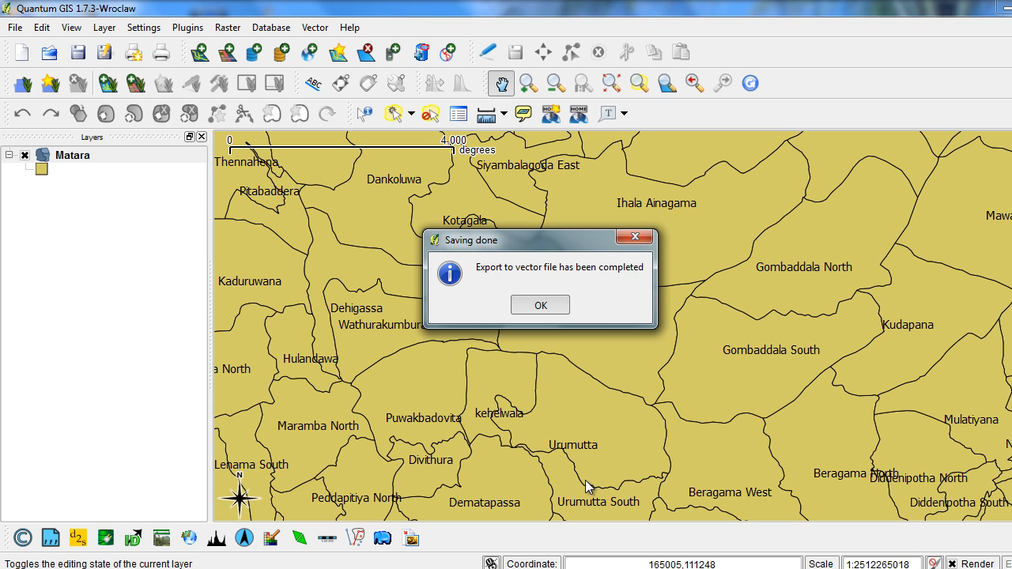
{"action": "left_click", "coordinate": [540, 305]}
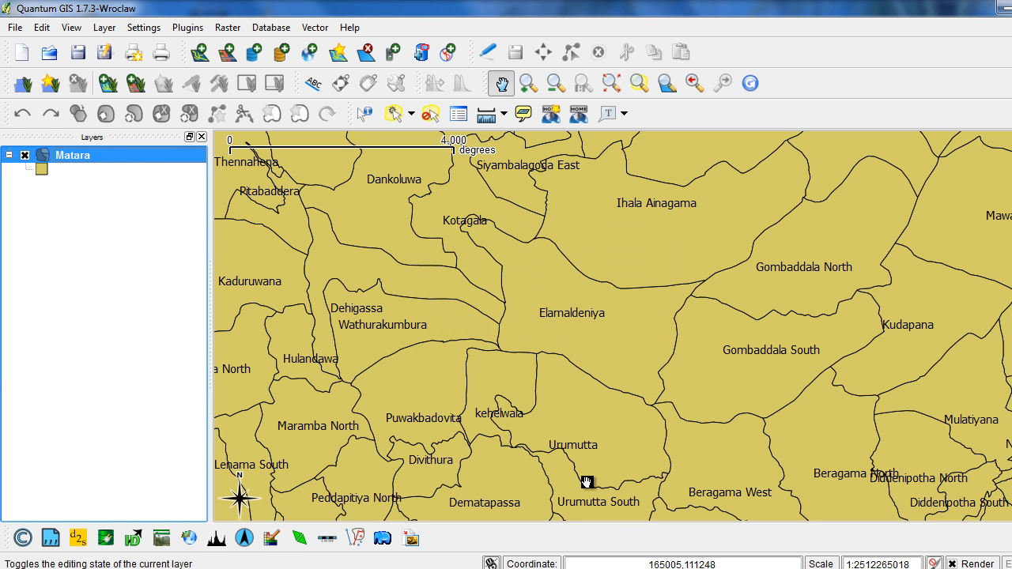